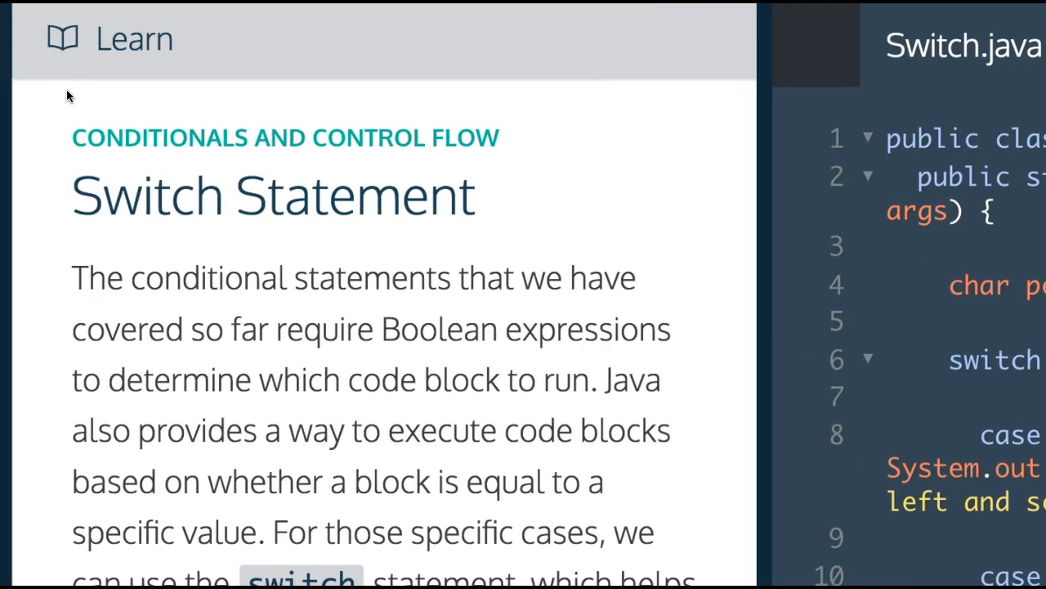
# - Fill the default case's println with "Messi is in position..." after reading through the lesson
pyautogui.scroll(-3)
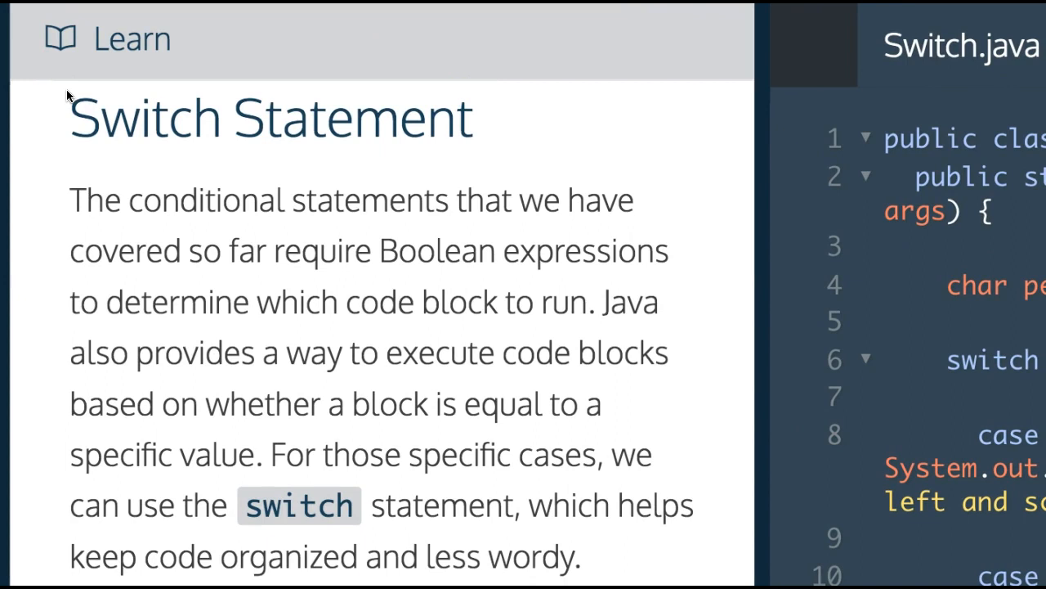
pyautogui.scroll(-3)
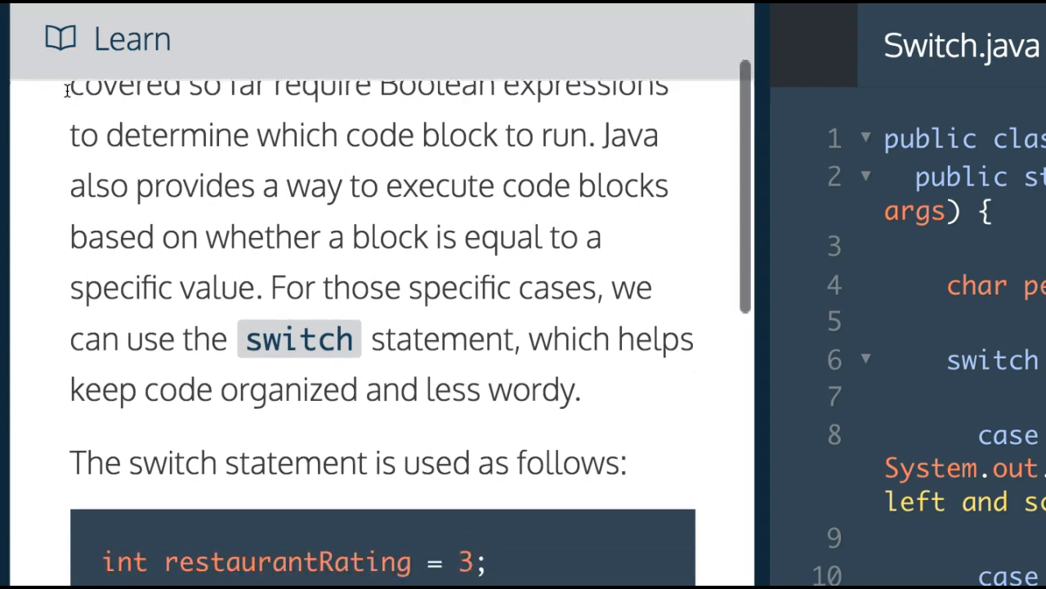
pyautogui.scroll(-3)
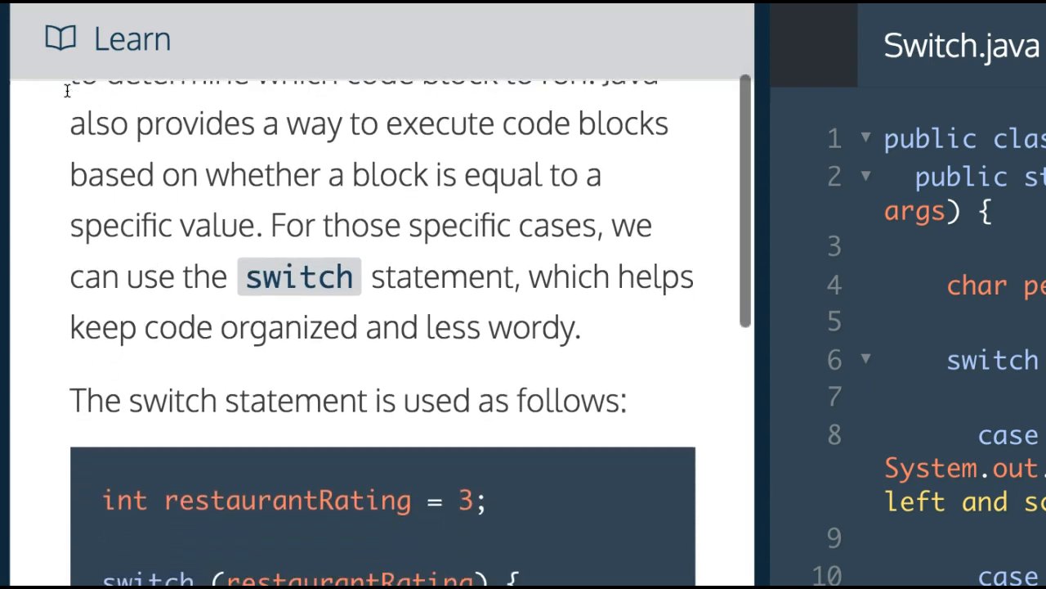
pyautogui.scroll(-3)
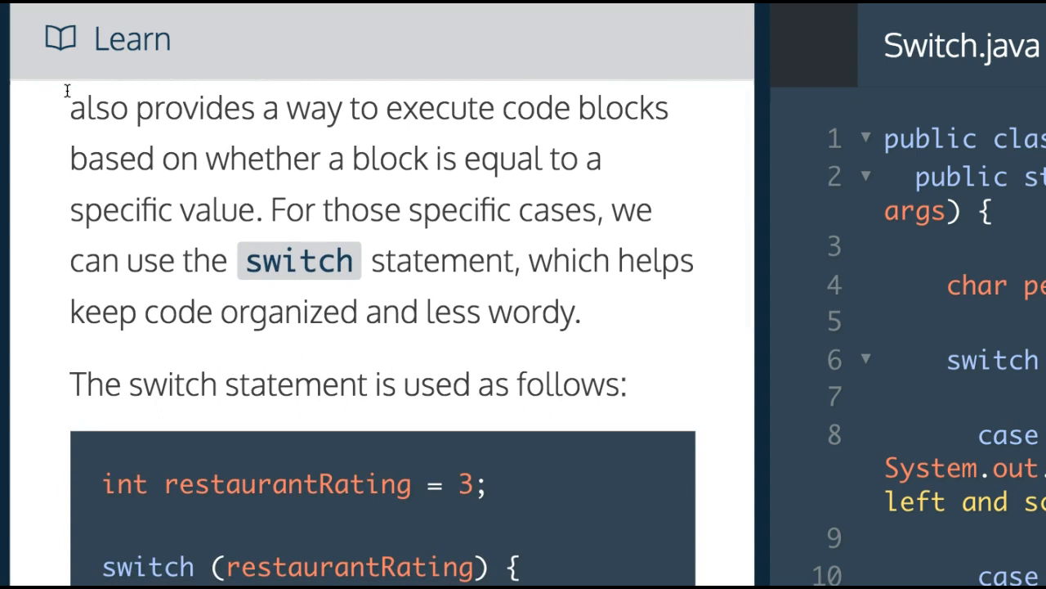
pyautogui.scroll(-3)
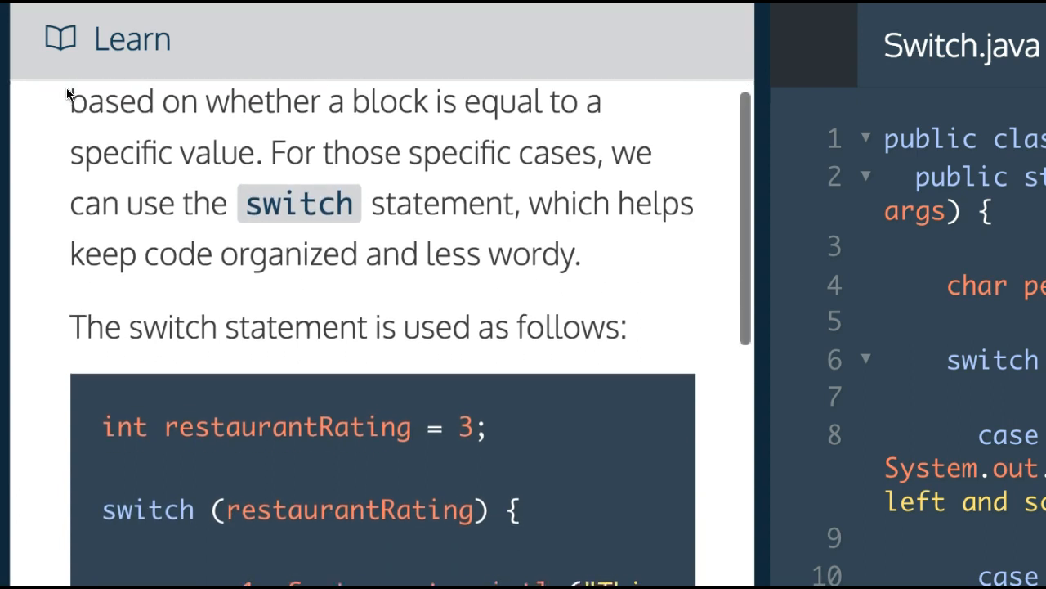
pyautogui.scroll(-3)
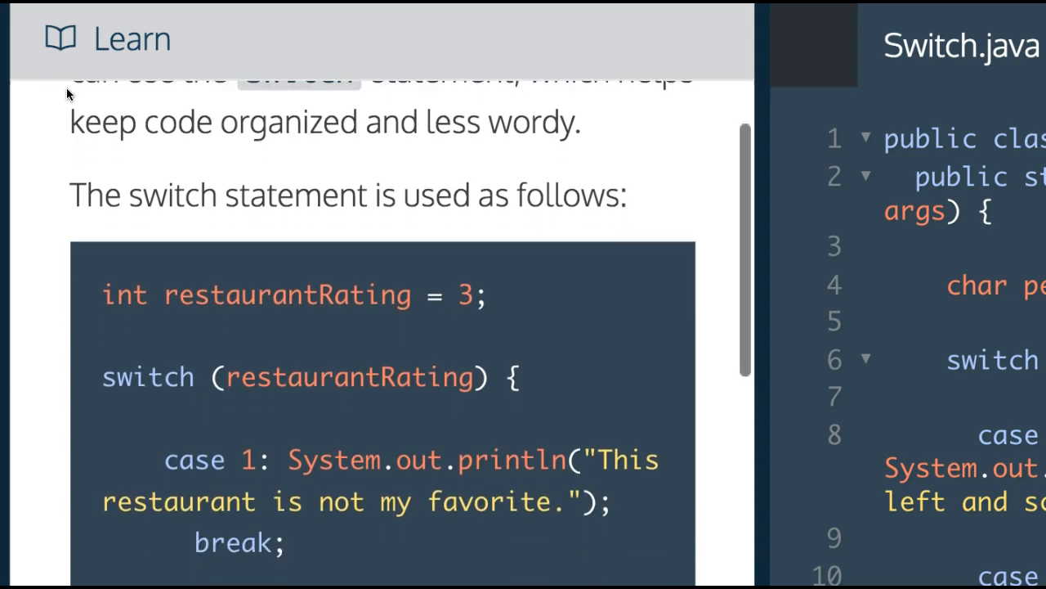
pyautogui.scroll(-3)
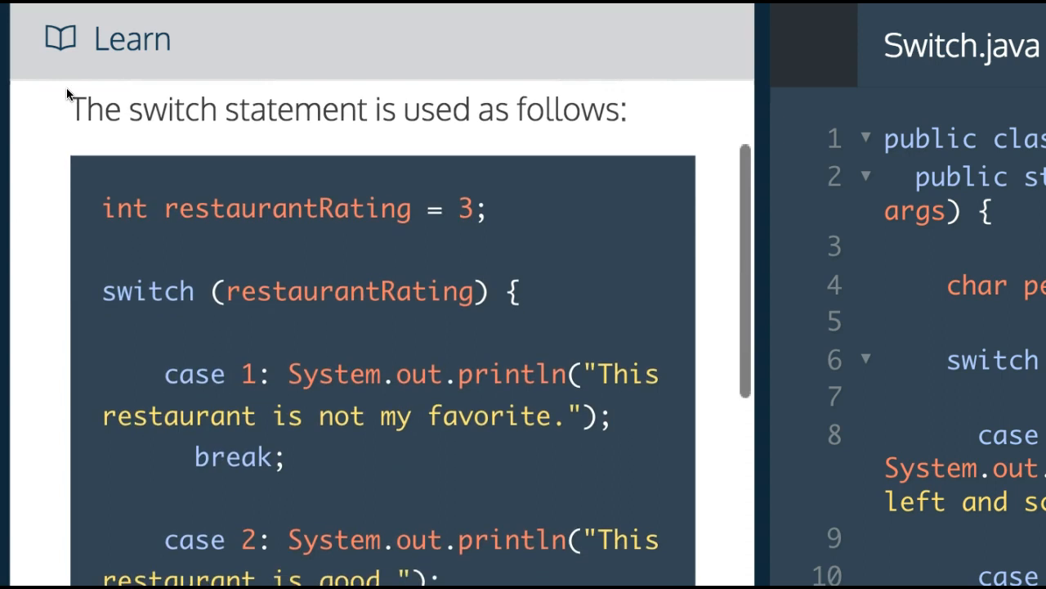
pyautogui.scroll(-3)
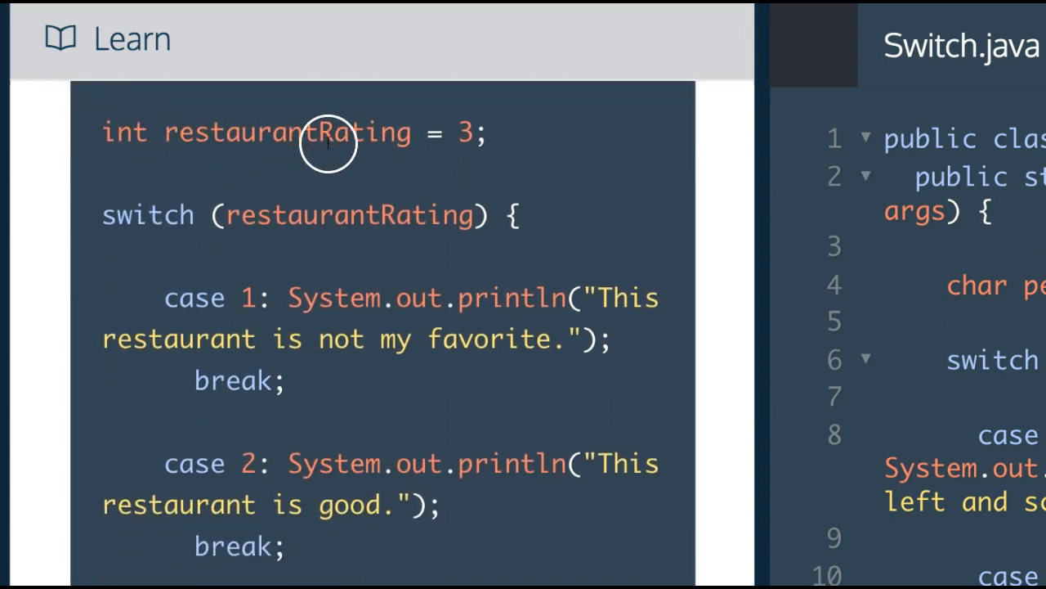
pyautogui.moveTo(118, 214)
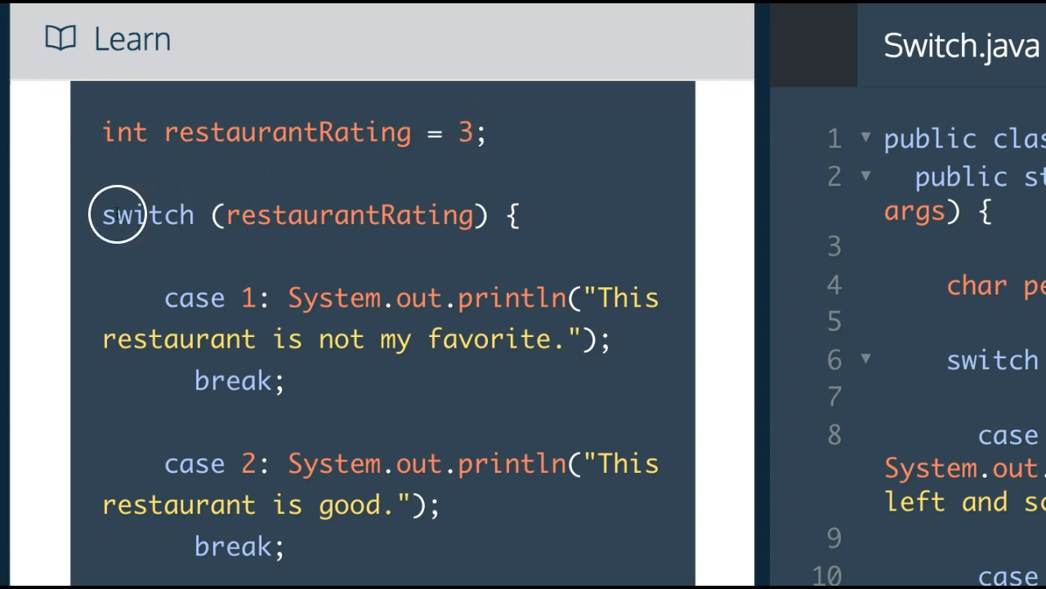
pyautogui.scroll(-3)
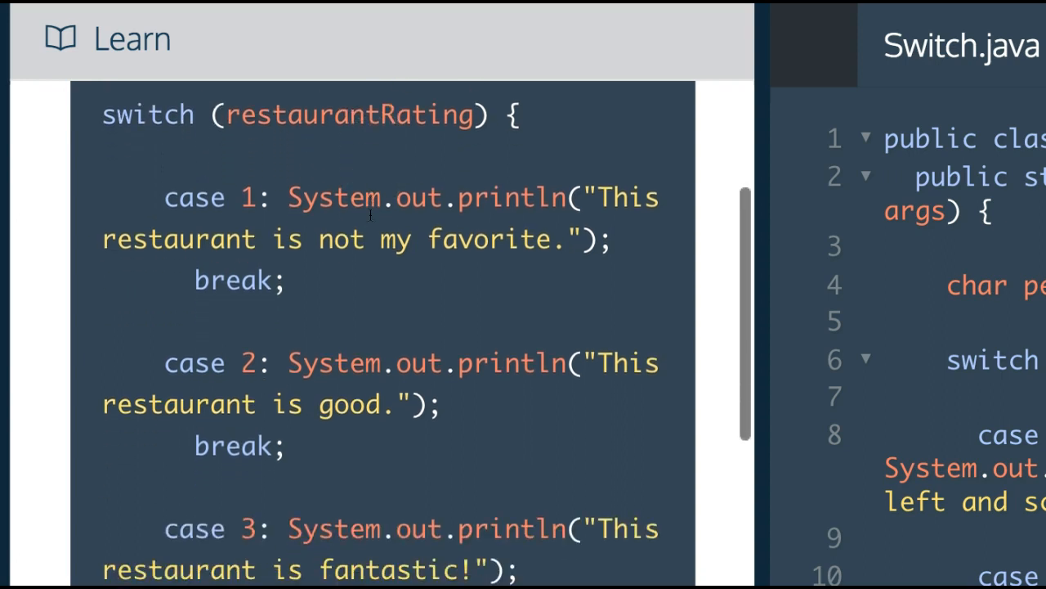
pyautogui.click(195, 526)
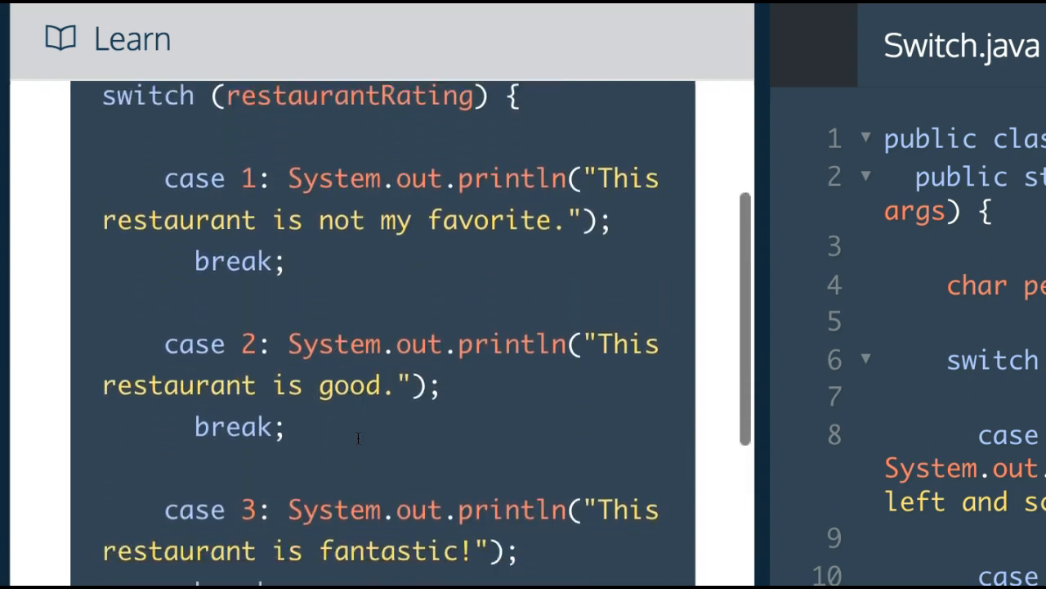
pyautogui.scroll(-3)
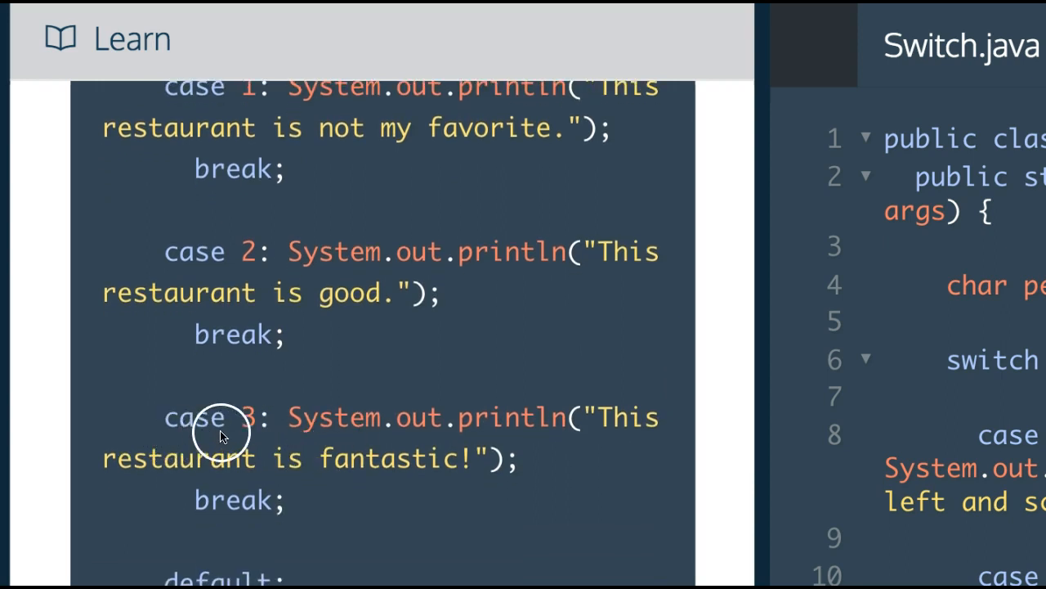
pyautogui.moveTo(291, 488)
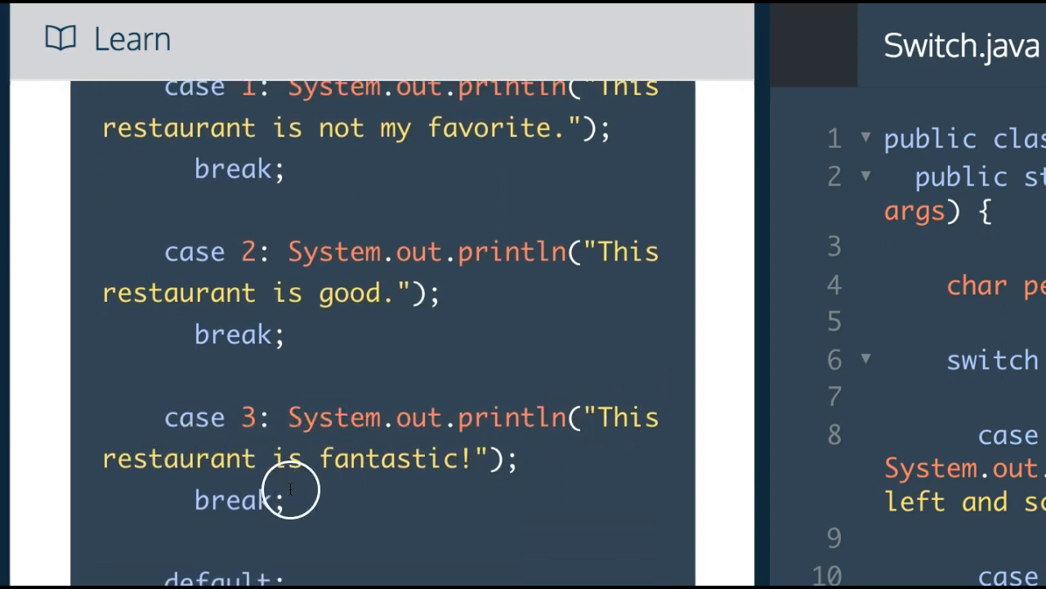
pyautogui.scroll(-3)
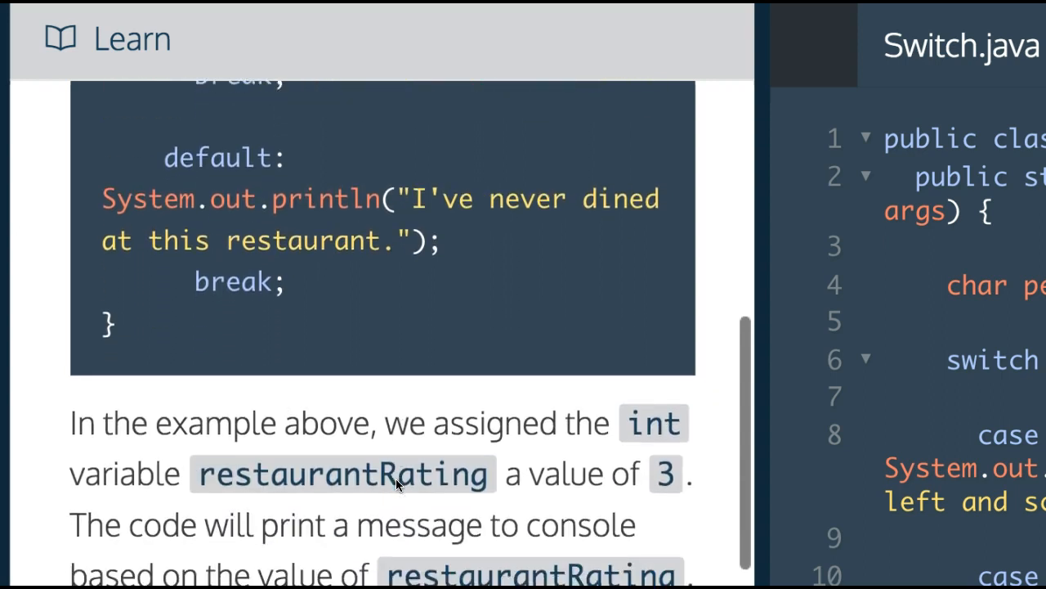
pyautogui.scroll(-3)
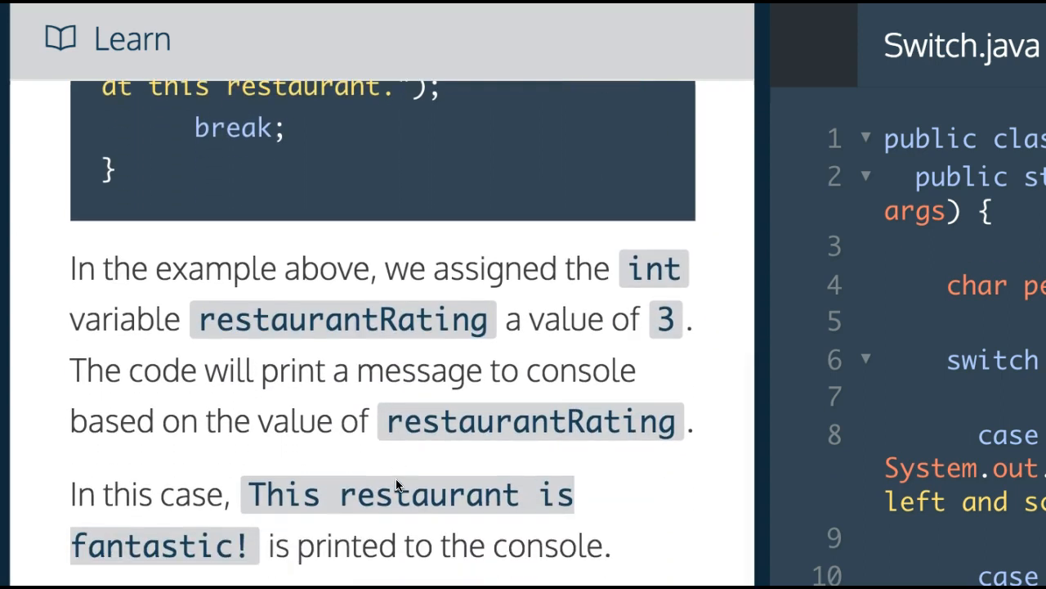
pyautogui.scroll(-3)
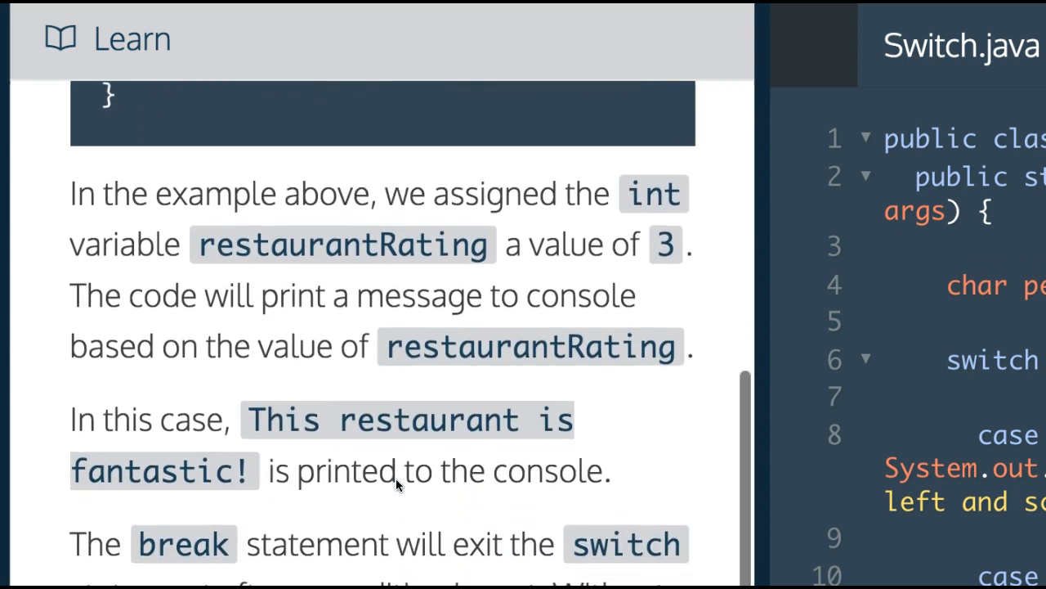
pyautogui.scroll(-3)
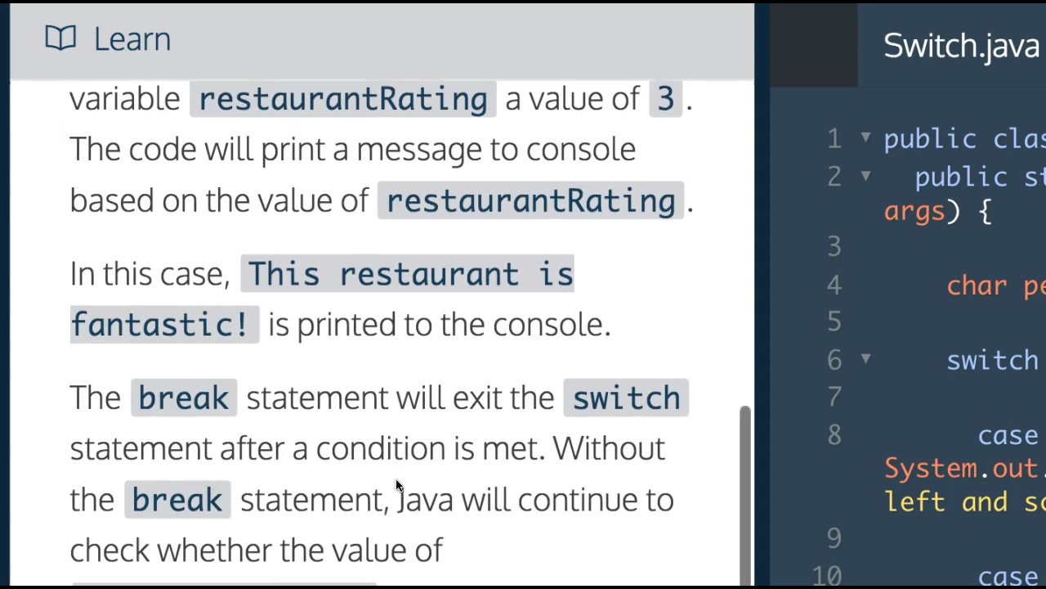
pyautogui.scroll(-3)
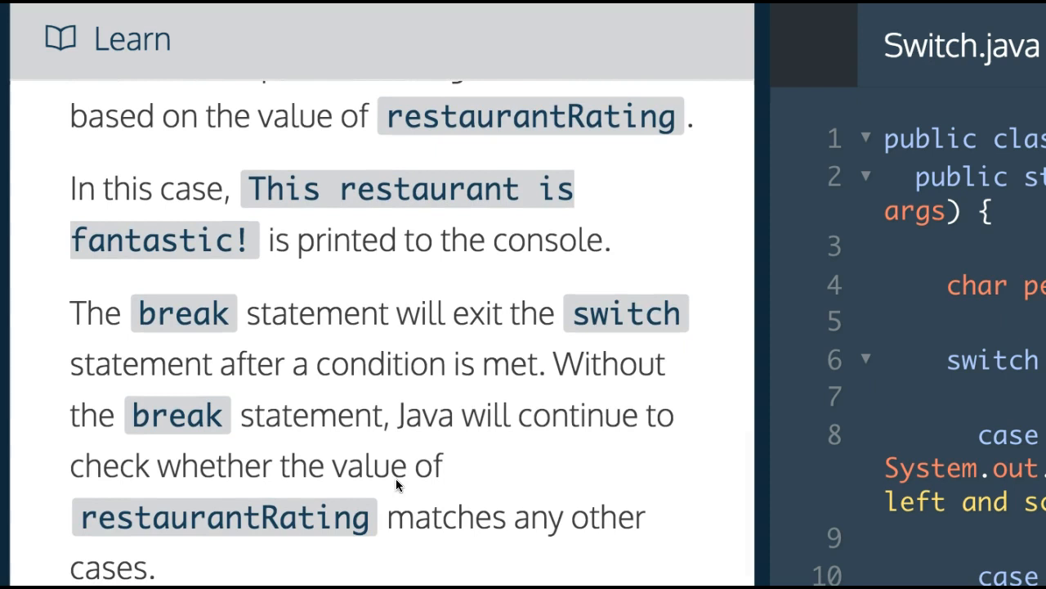
pyautogui.scroll(-3)
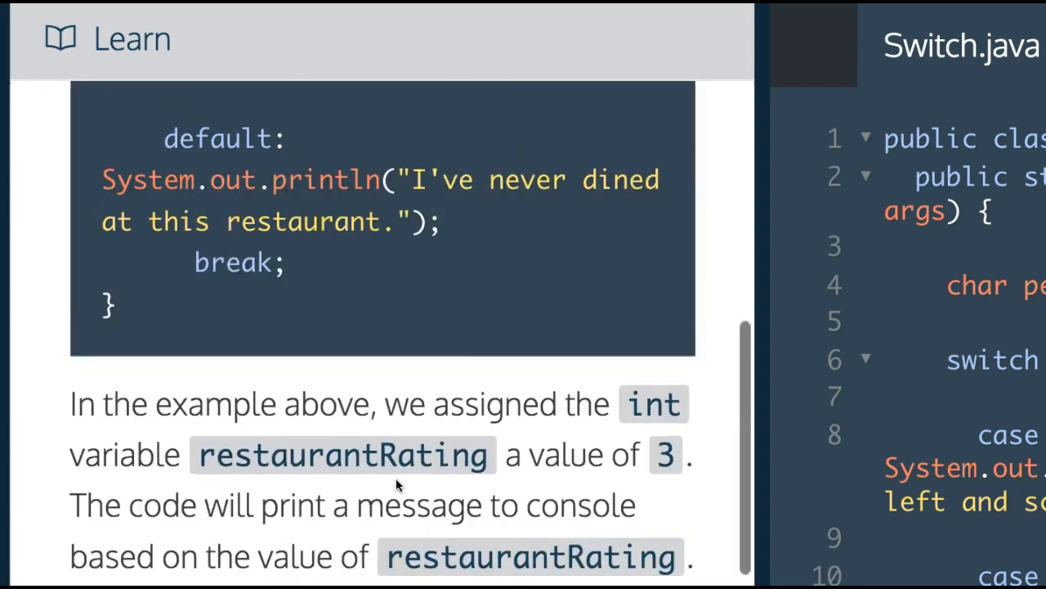
pyautogui.scroll(-3)
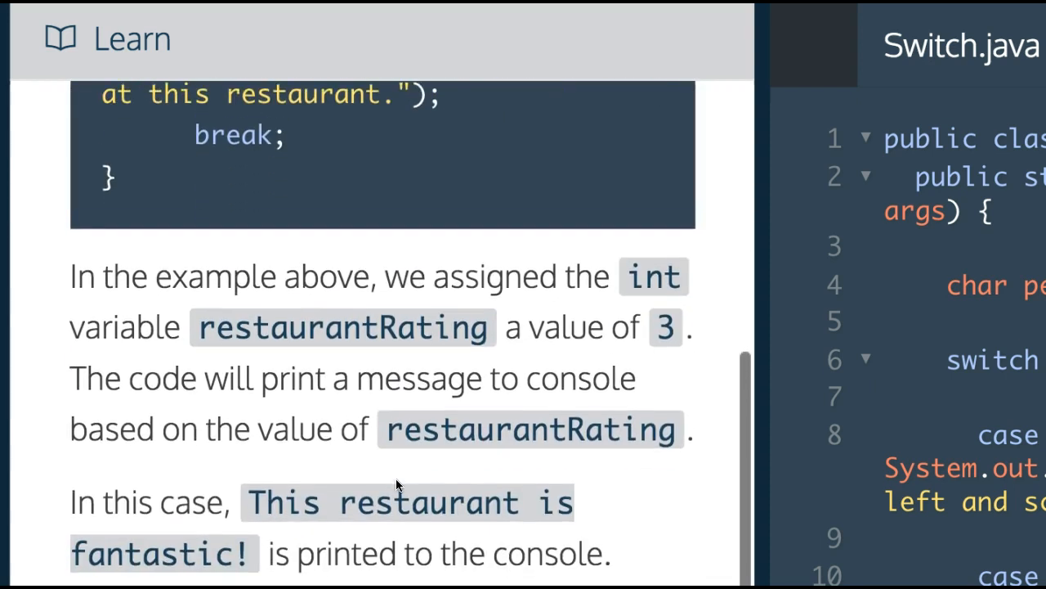
pyautogui.scroll(-3)
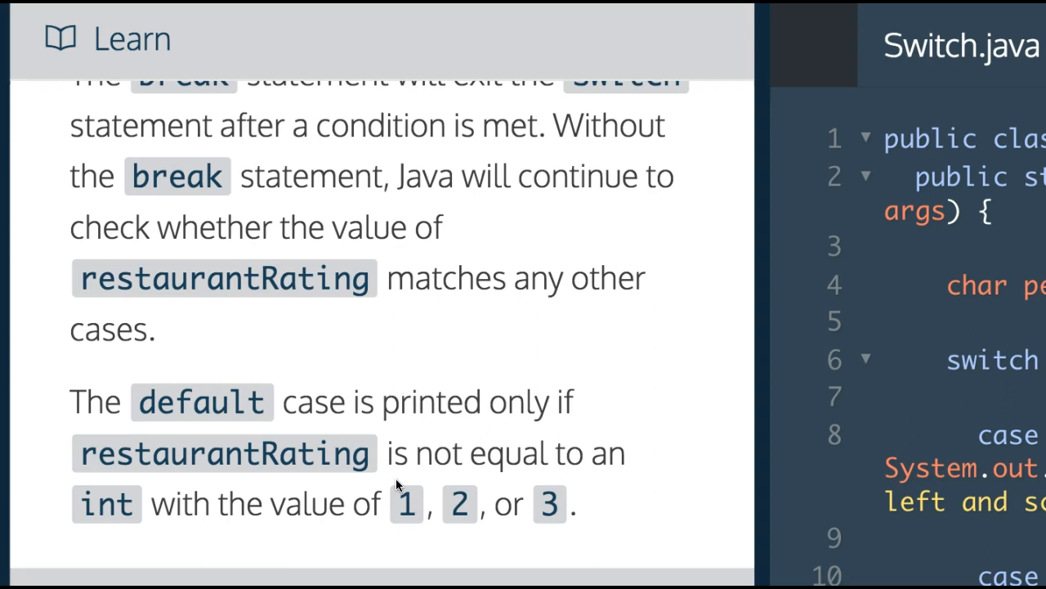
pyautogui.scroll(-3)
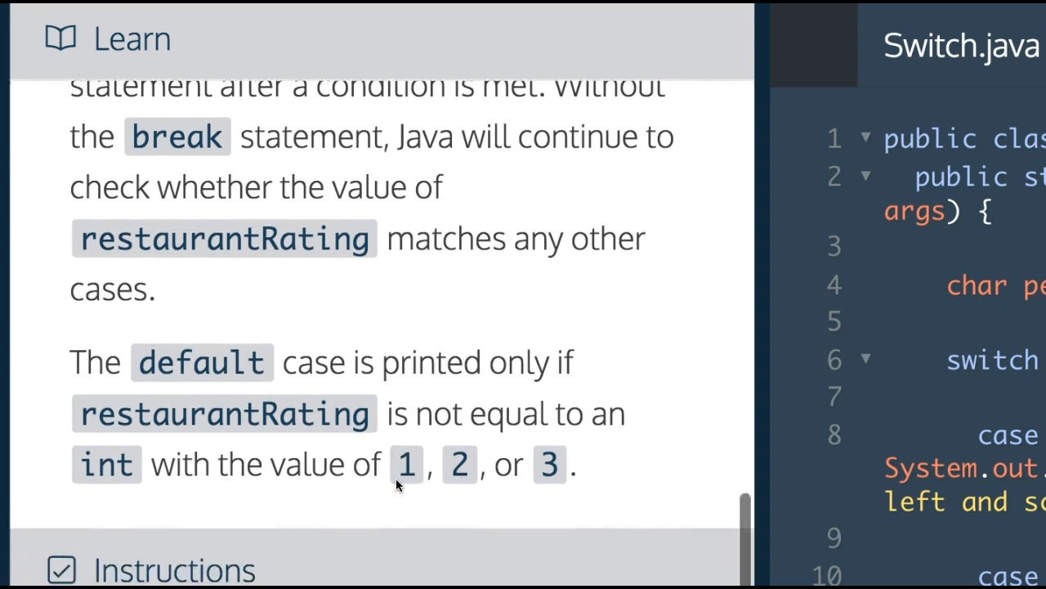
pyautogui.scroll(-3)
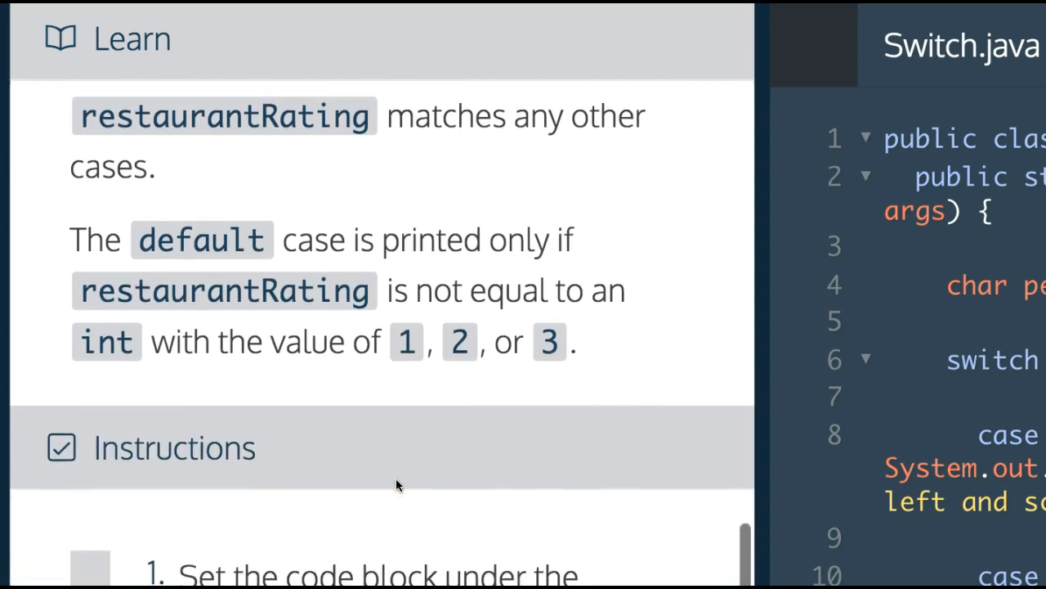
pyautogui.scroll(-3)
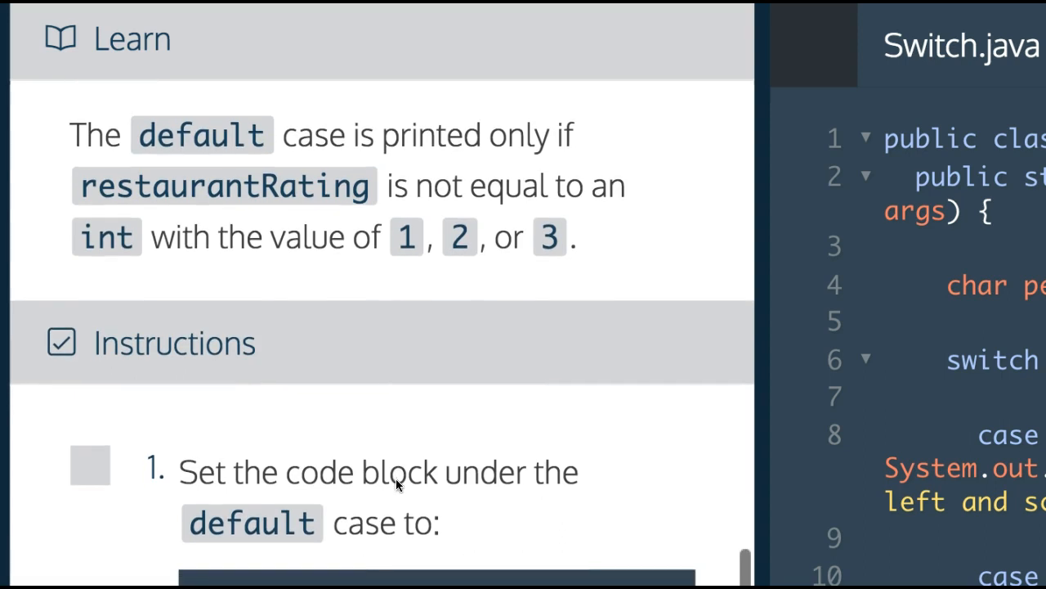
pyautogui.scroll(-3)
pyautogui.write('System.out.println();')
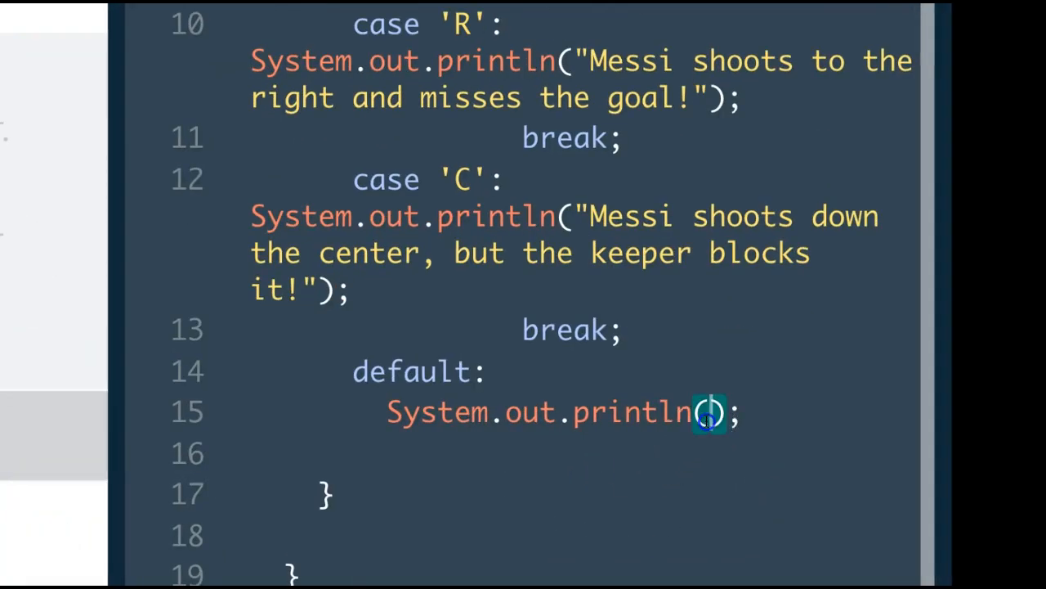
pyautogui.write('"Messi is in position..."')
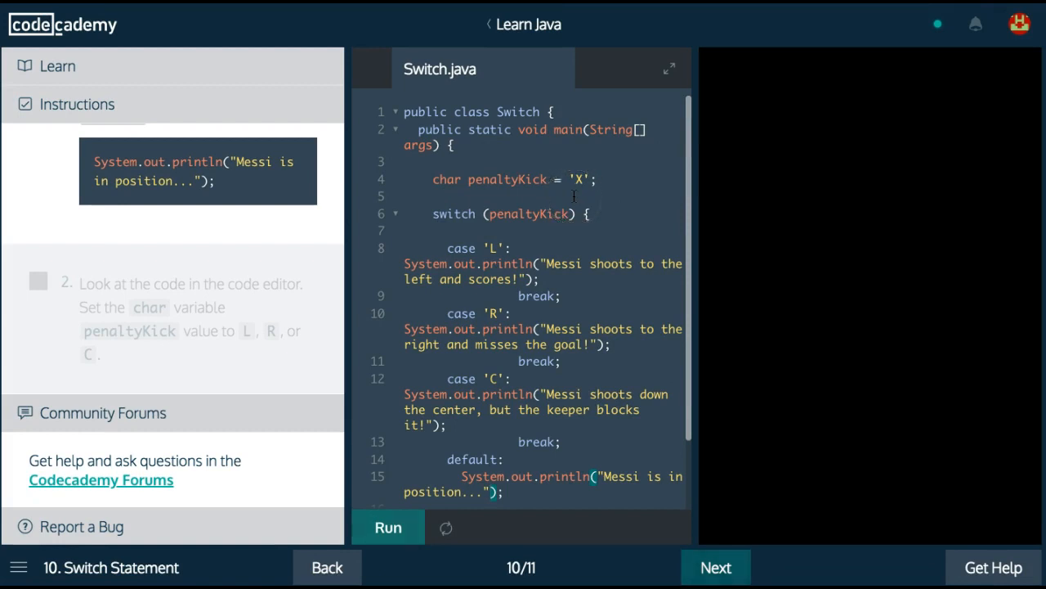
pyautogui.scroll(-3)
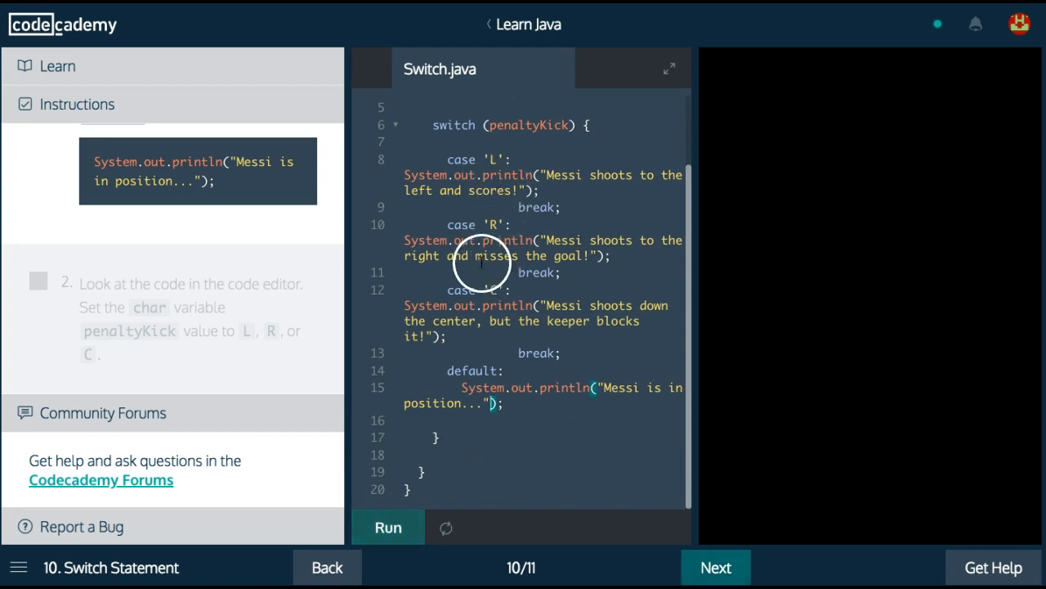
pyautogui.click(388, 526)
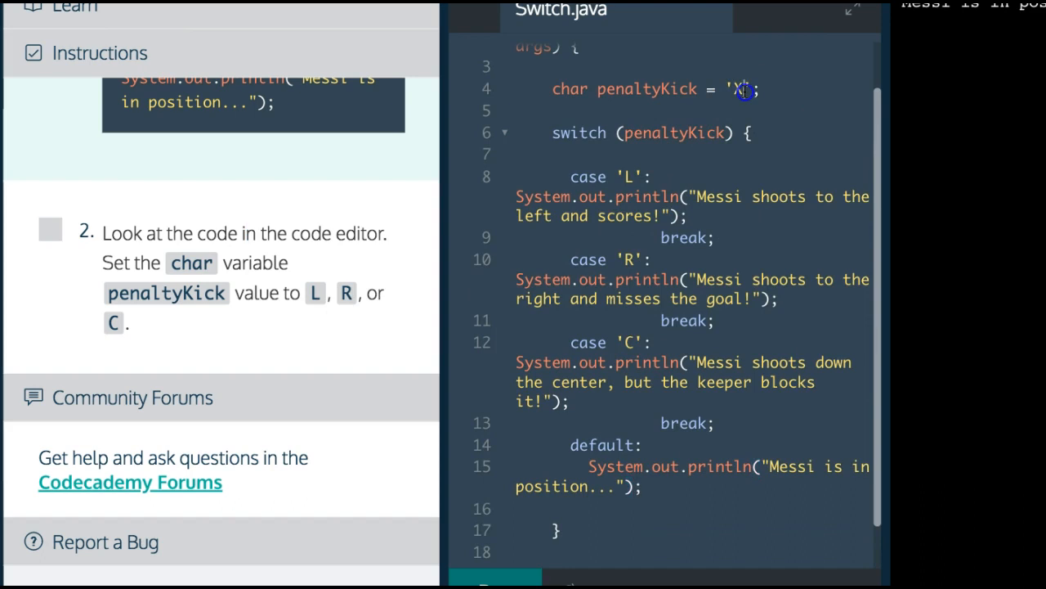
# - Change the penaltyKick declaration from 'X' to 'R' so the right-shot miss message prints
pyautogui.write('R')
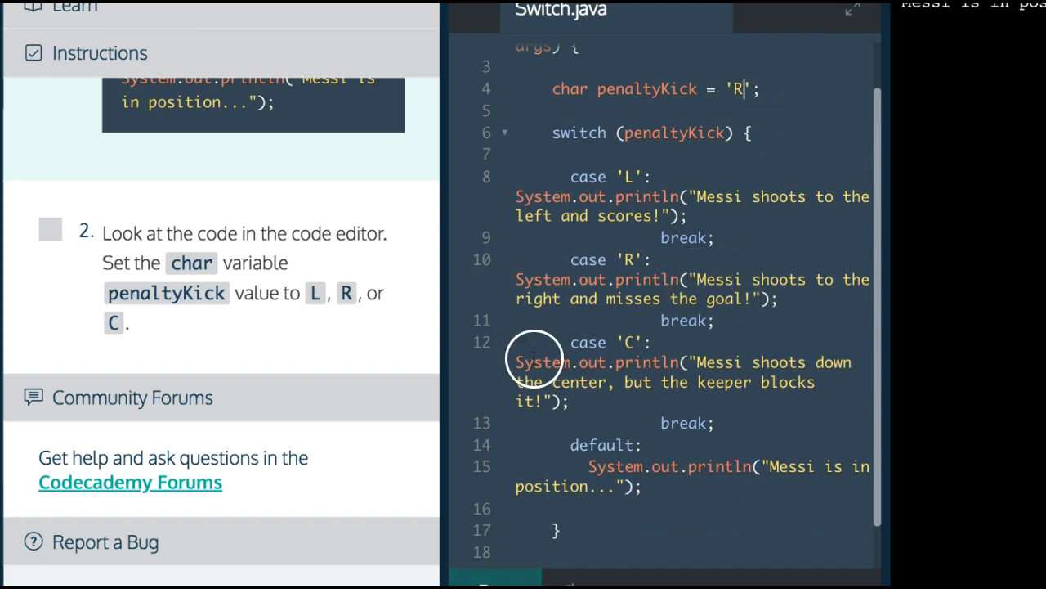
pyautogui.scroll(-3)
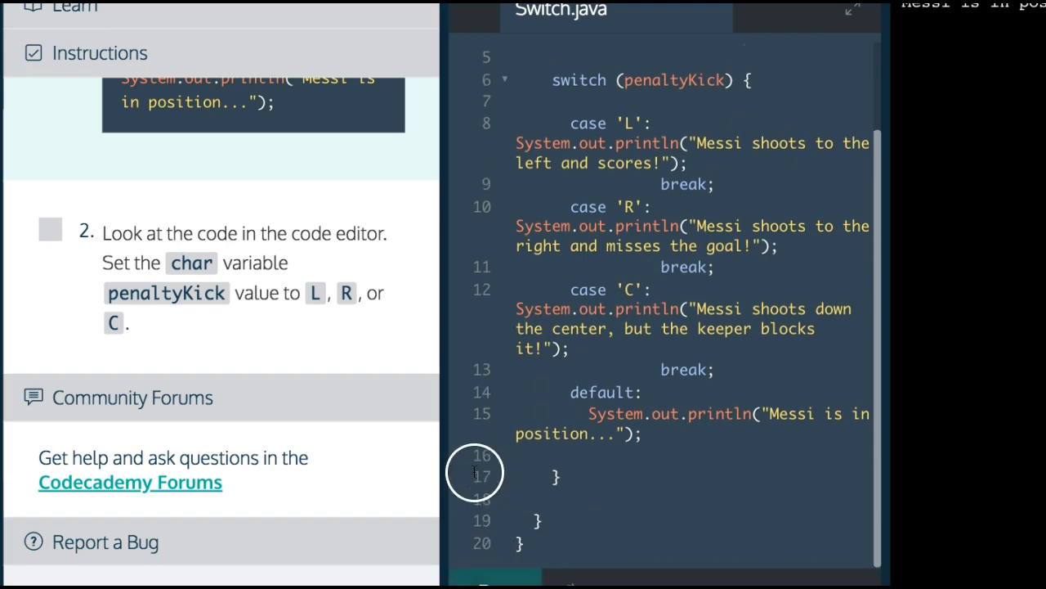
pyautogui.scroll(-3)
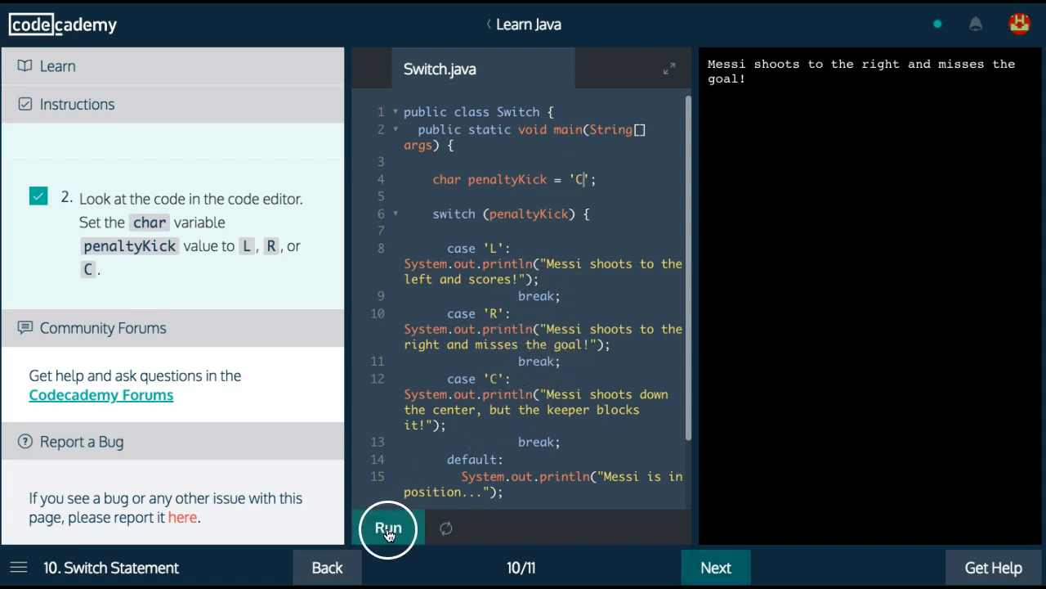
# - Run the code with penaltyKick 'C' to get "Messi shoots down the center, but the keeper blocks it!"
pyautogui.click(389, 526)
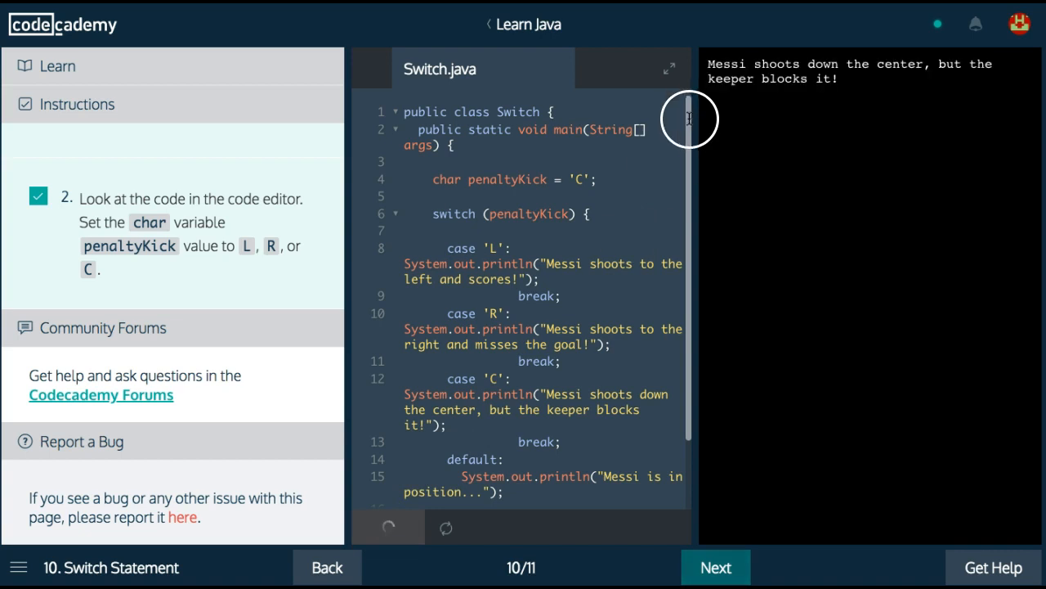